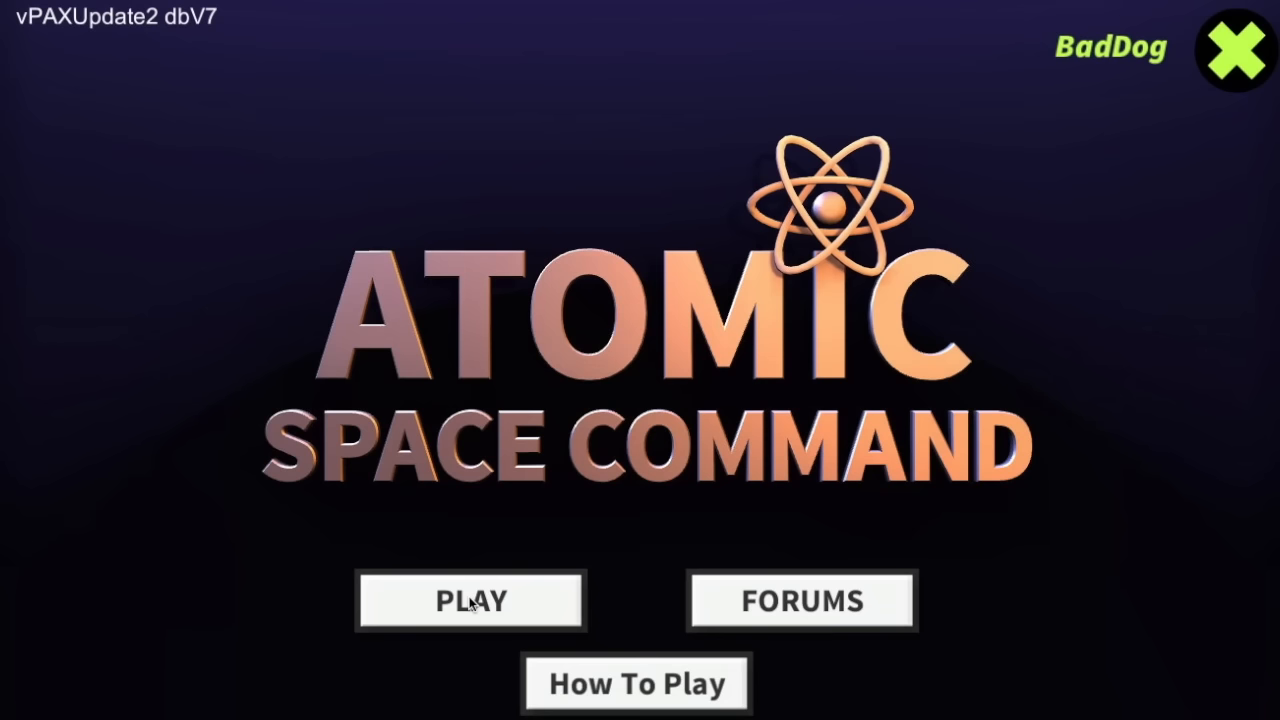
Start the game from the title screen and open the chat log.
left_click(470, 600)
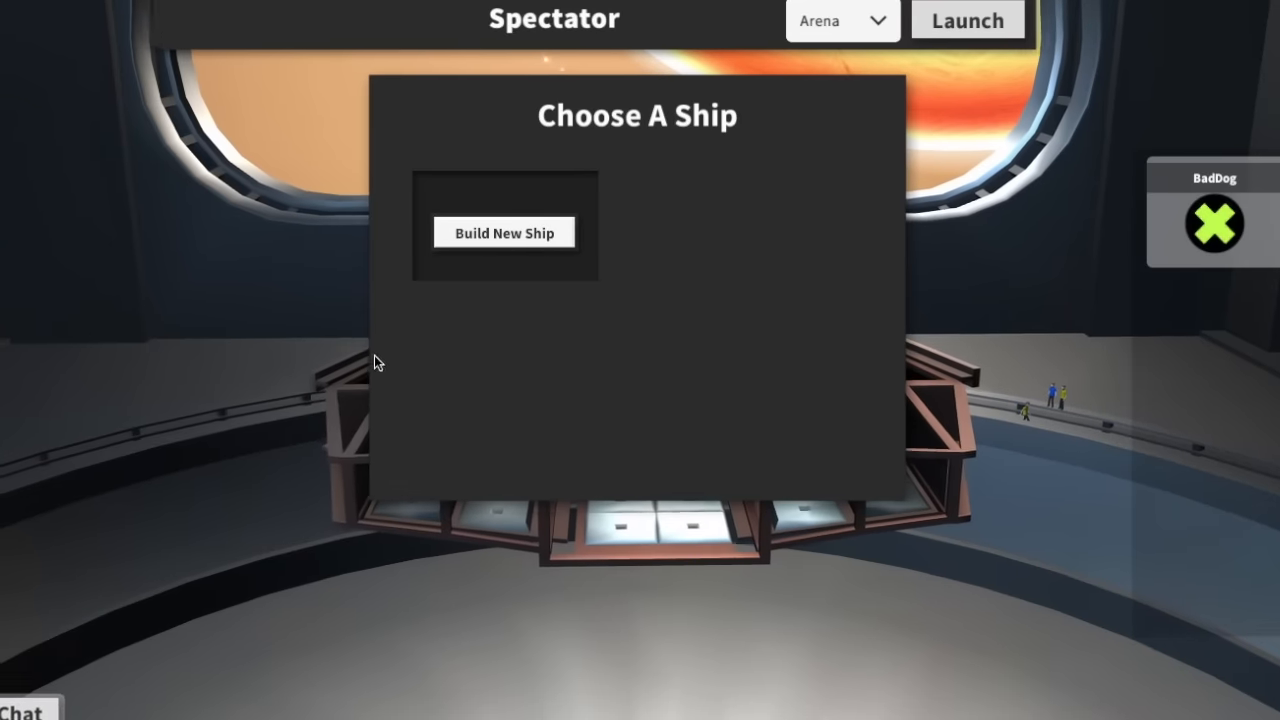
left_click(25, 705)
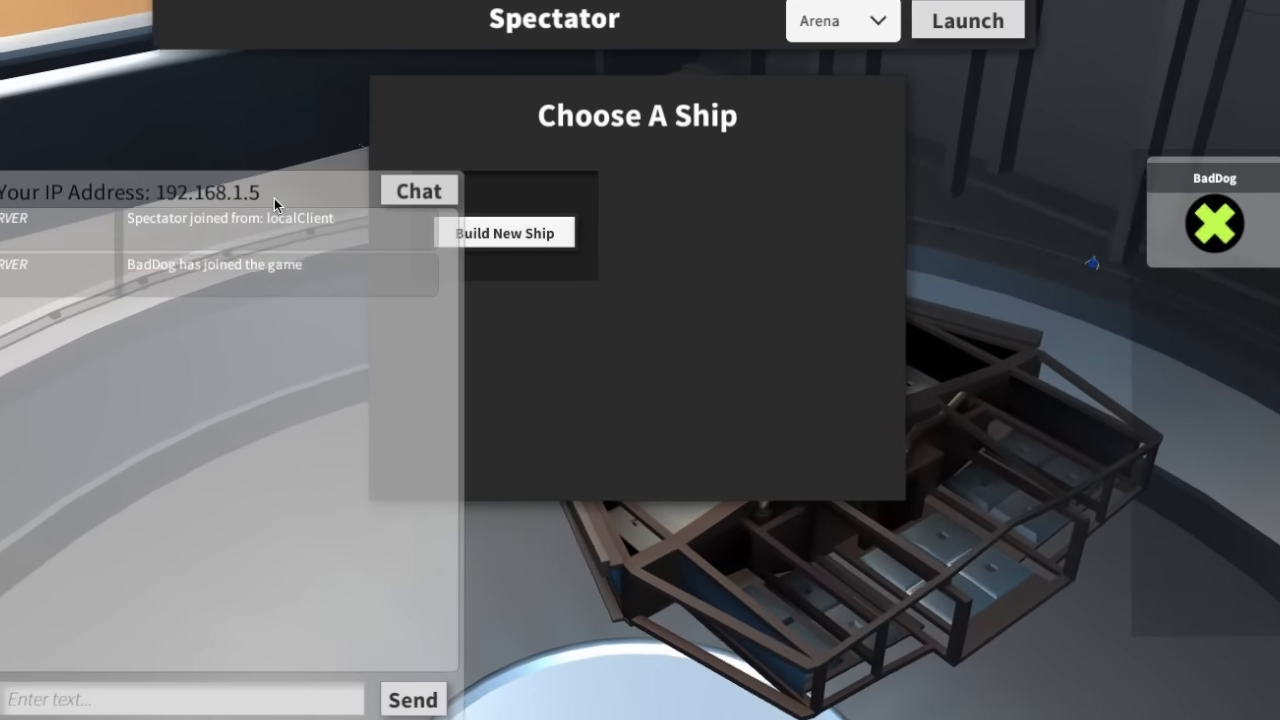
Build a new ship and name it 'lollipop'.
left_click(504, 232)
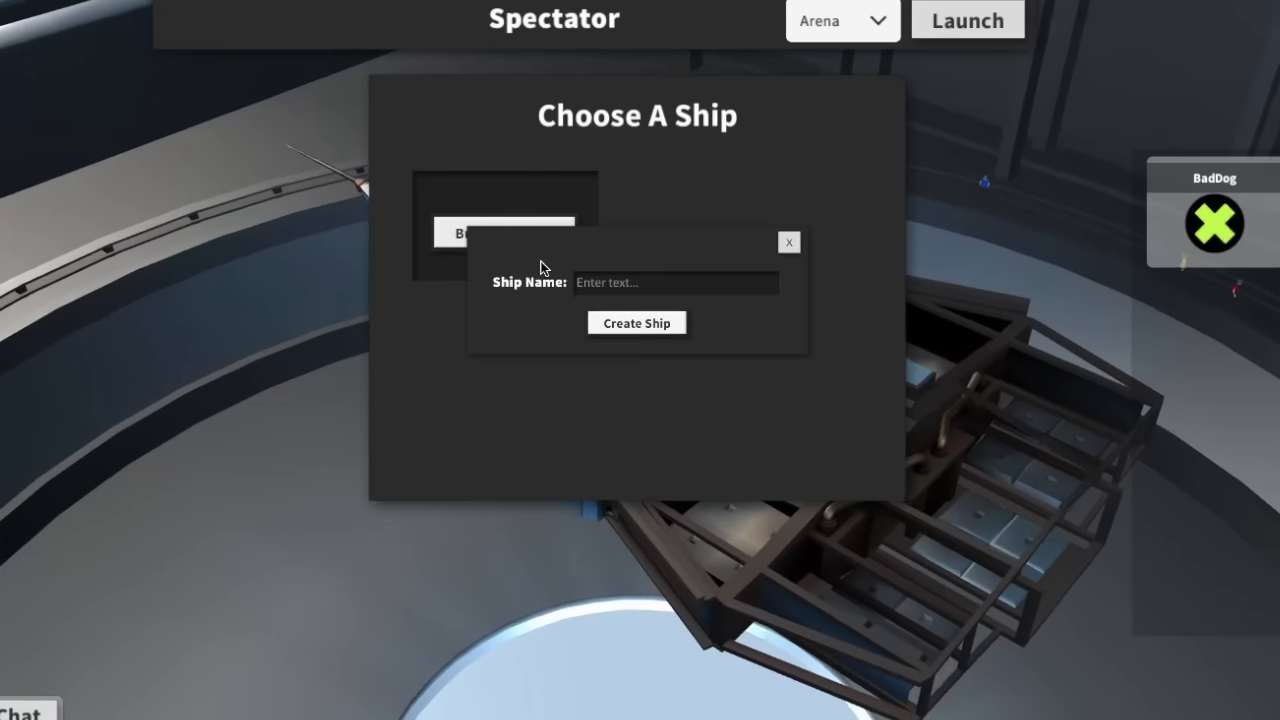
left_click(675, 282)
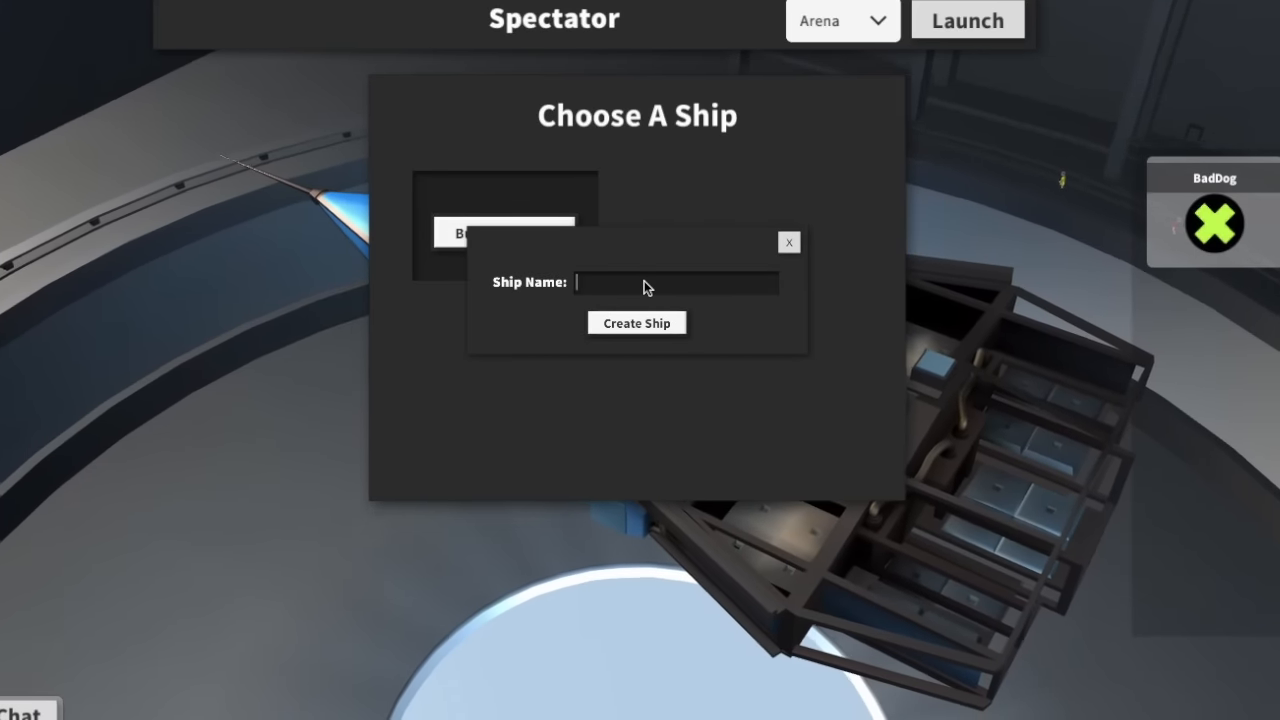
type("lollippo")
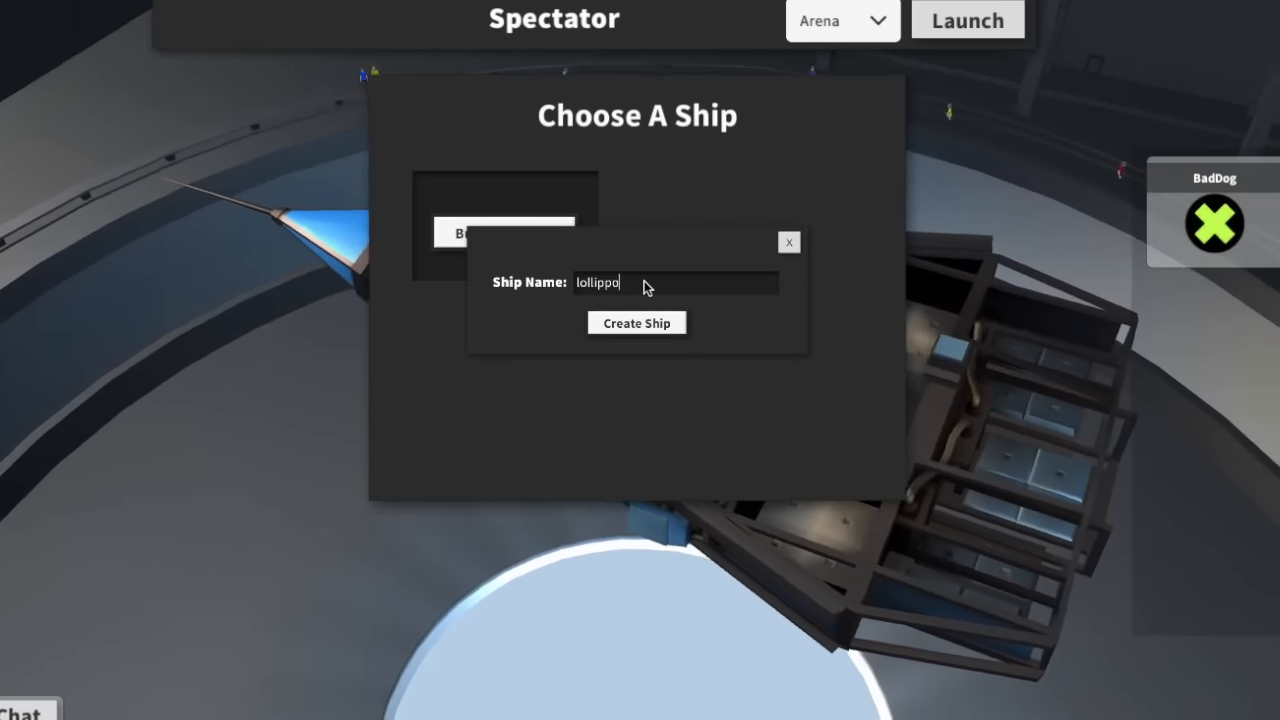
type("p")
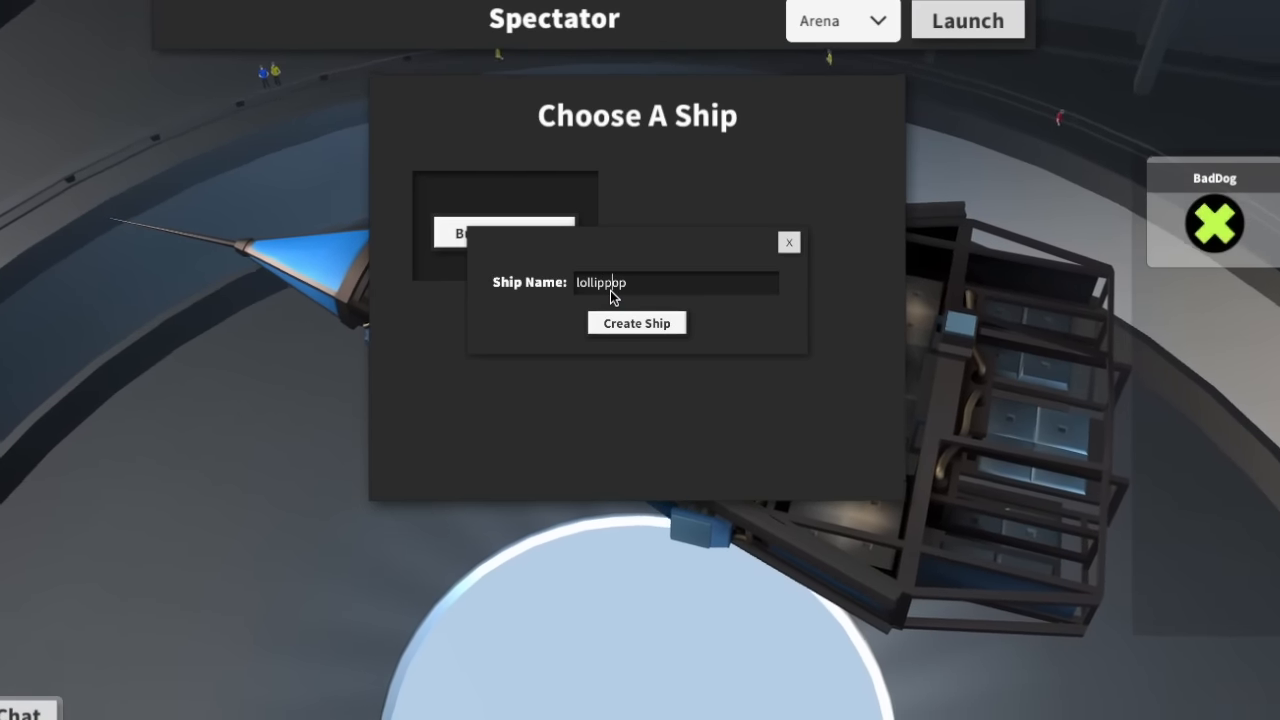
left_click(636, 322)
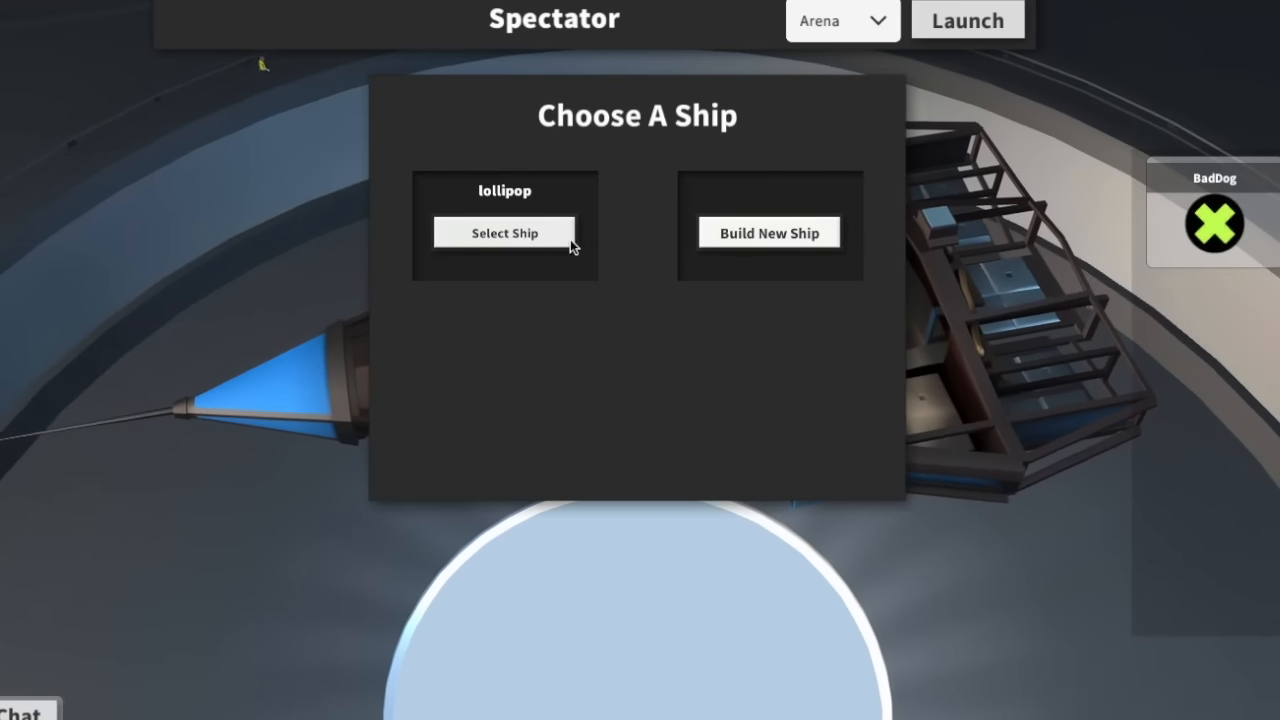
Select the lollipop ship and assign it to Blue Team instead of Red.
left_click(504, 232)
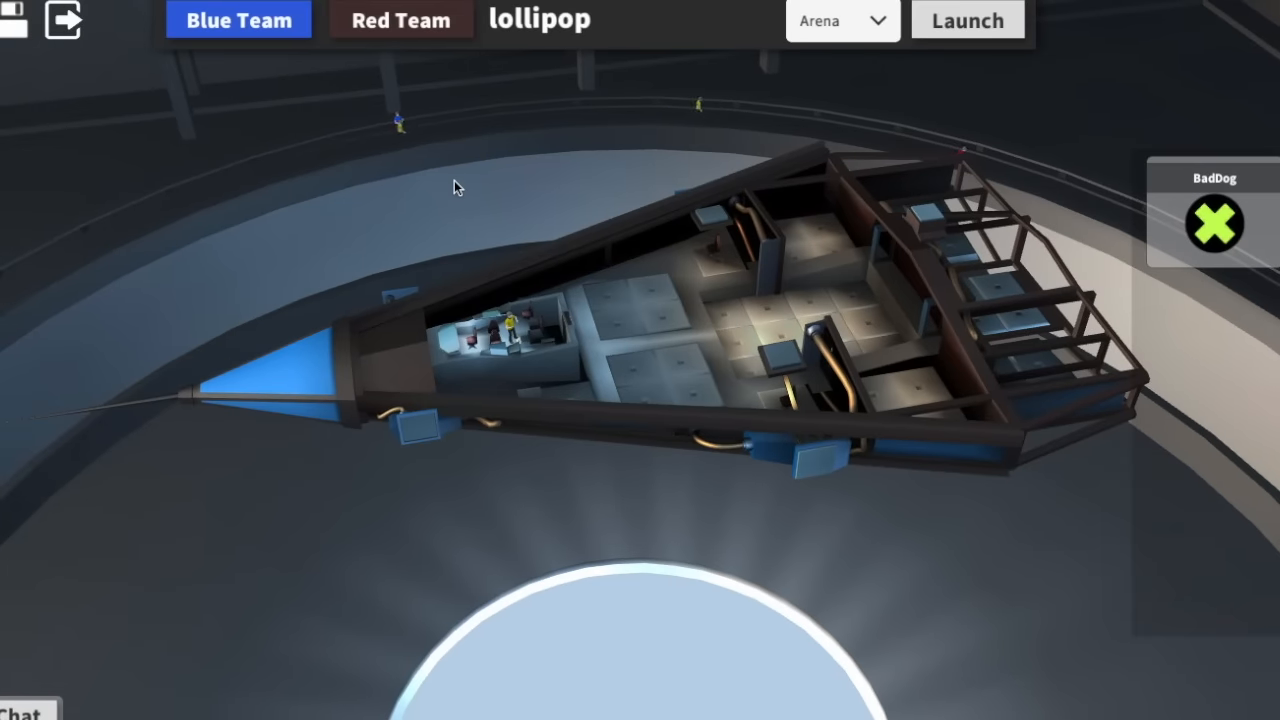
left_click(401, 20)
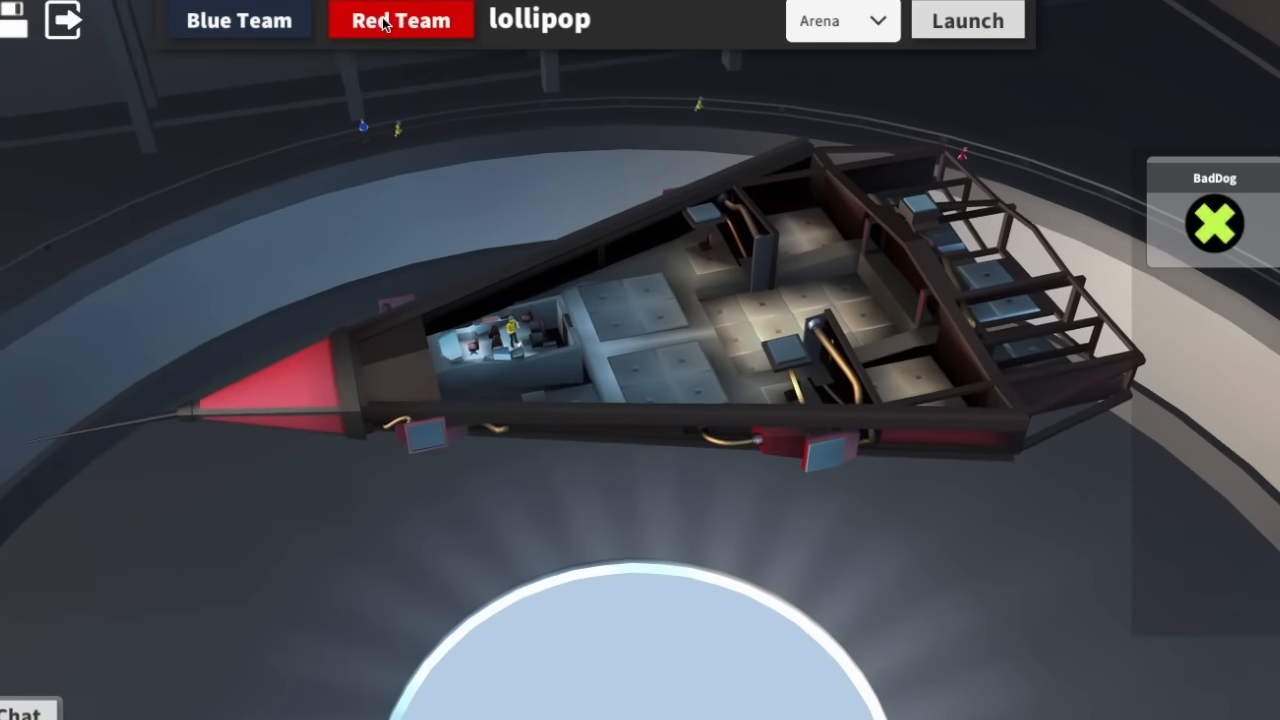
left_click(239, 20)
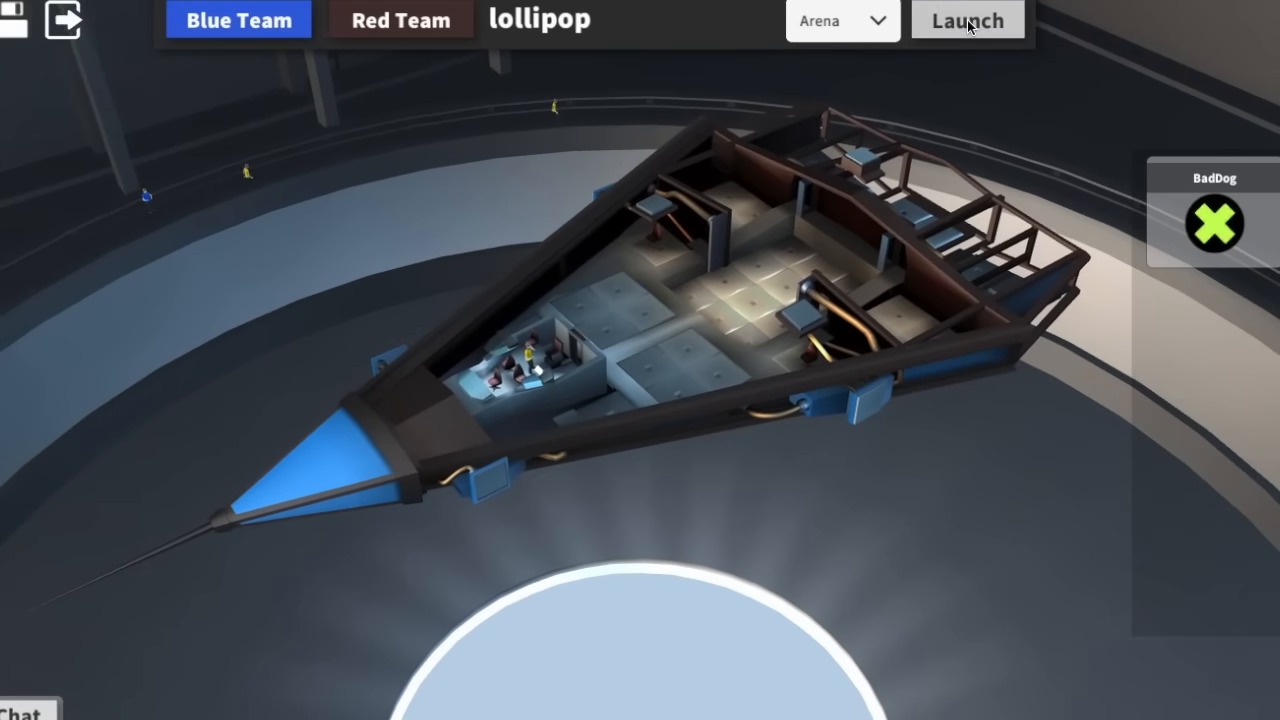
Launch lollipop into the arena and mark Ready on the mission brief.
left_click(967, 20)
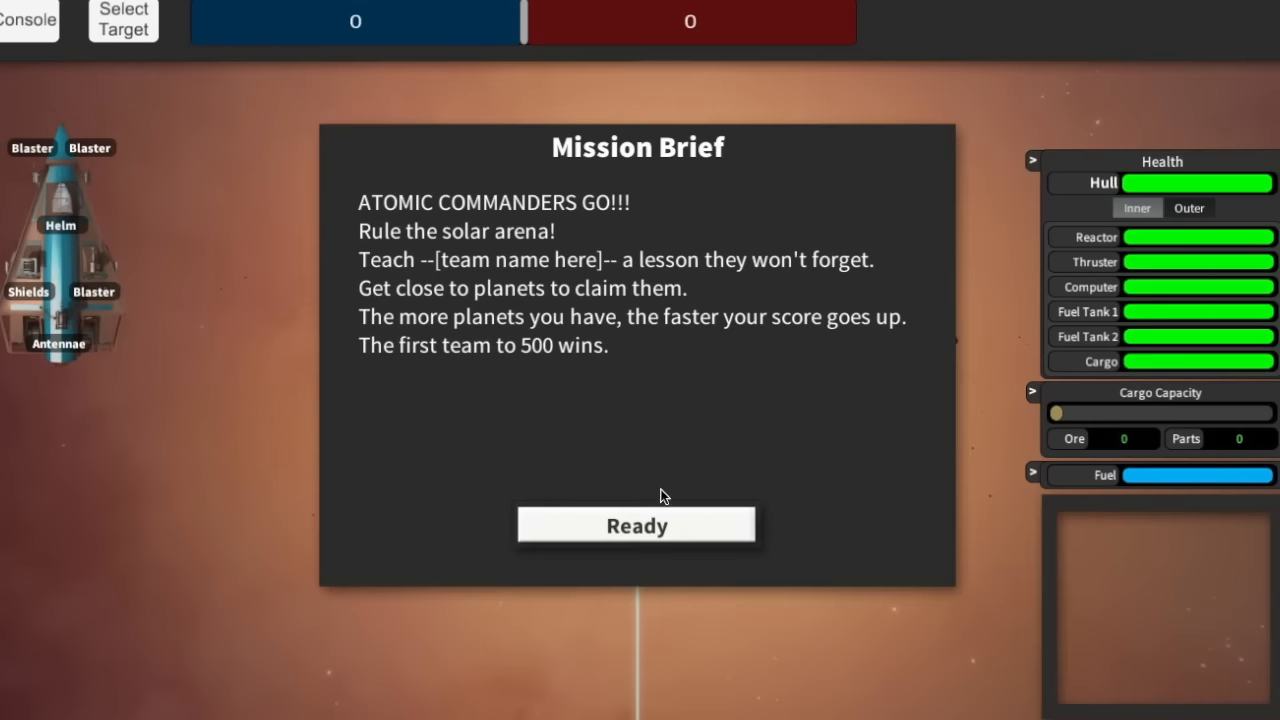
left_click(636, 525)
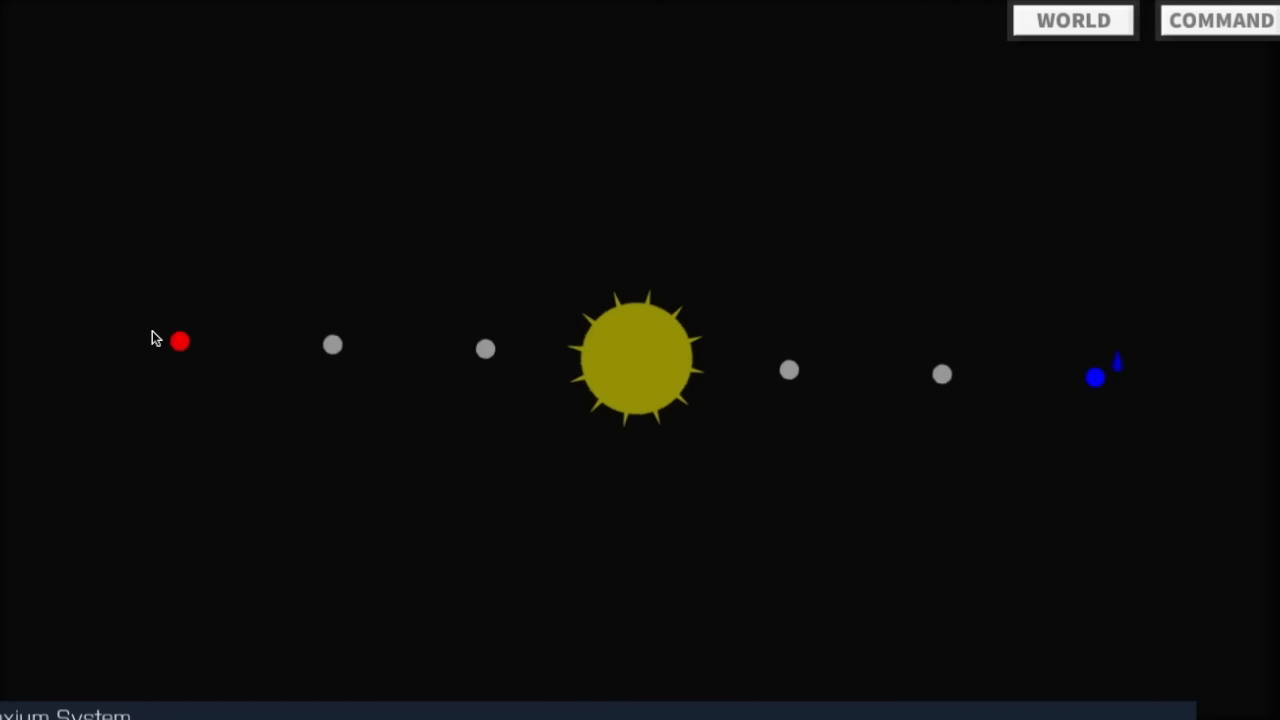
mouse_move(205, 445)
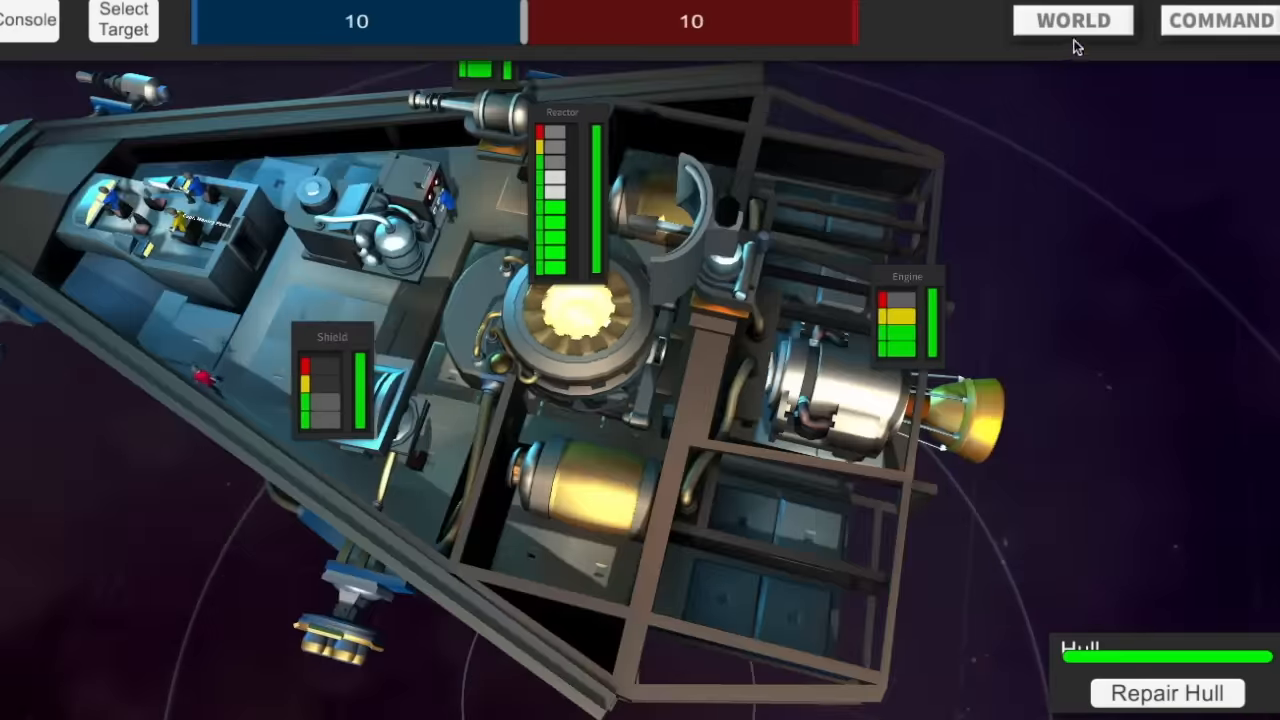
Man the helm from the exterior view, then bring up the solar system map.
left_click(1072, 20)
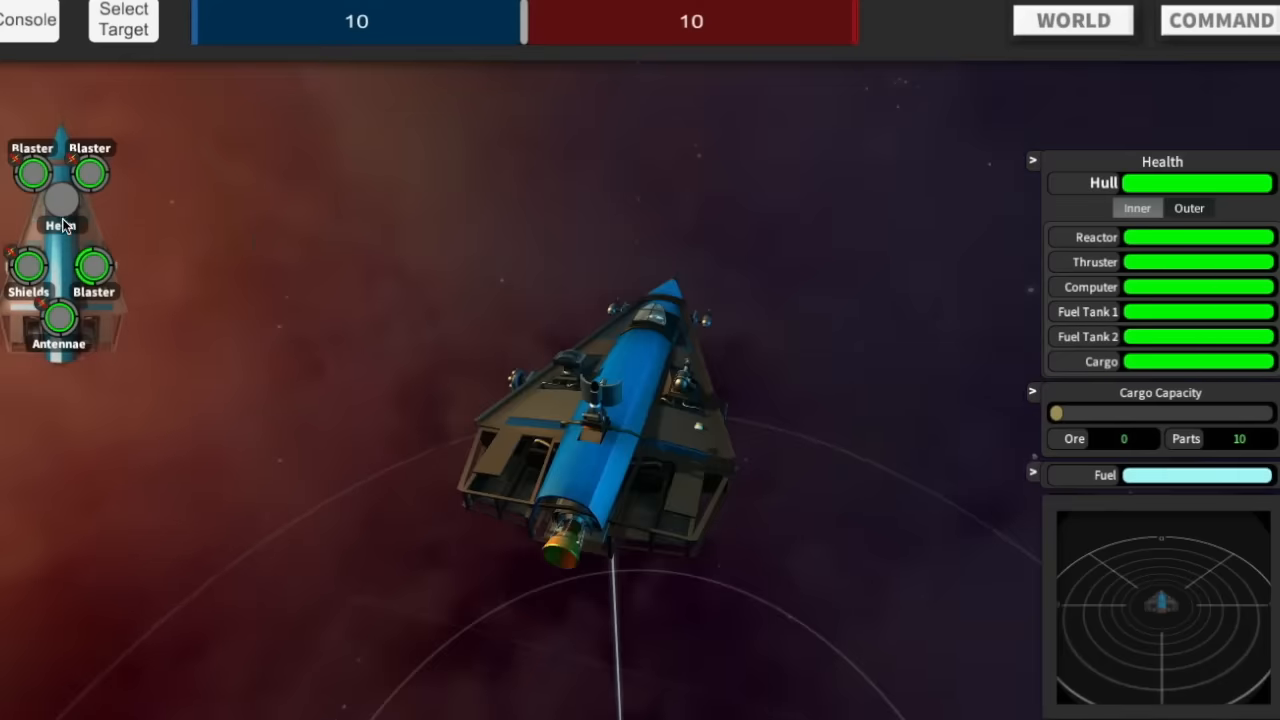
left_click(60, 198)
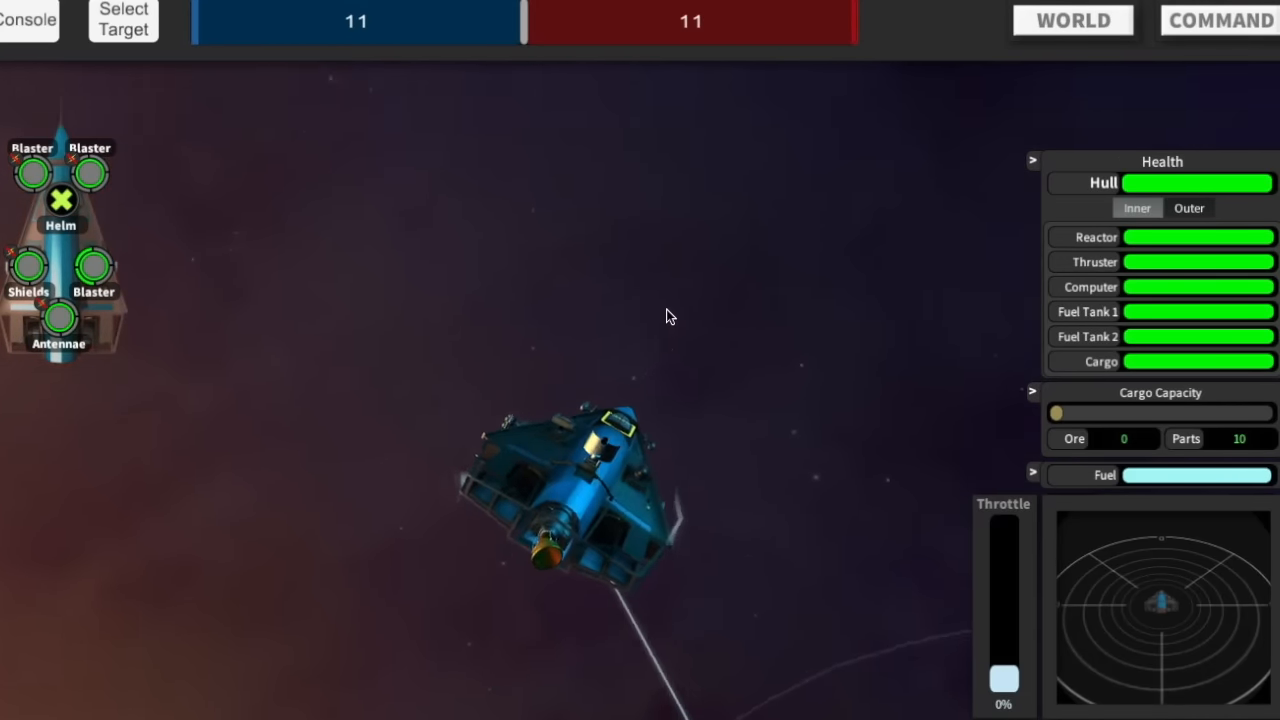
left_click(1072, 20)
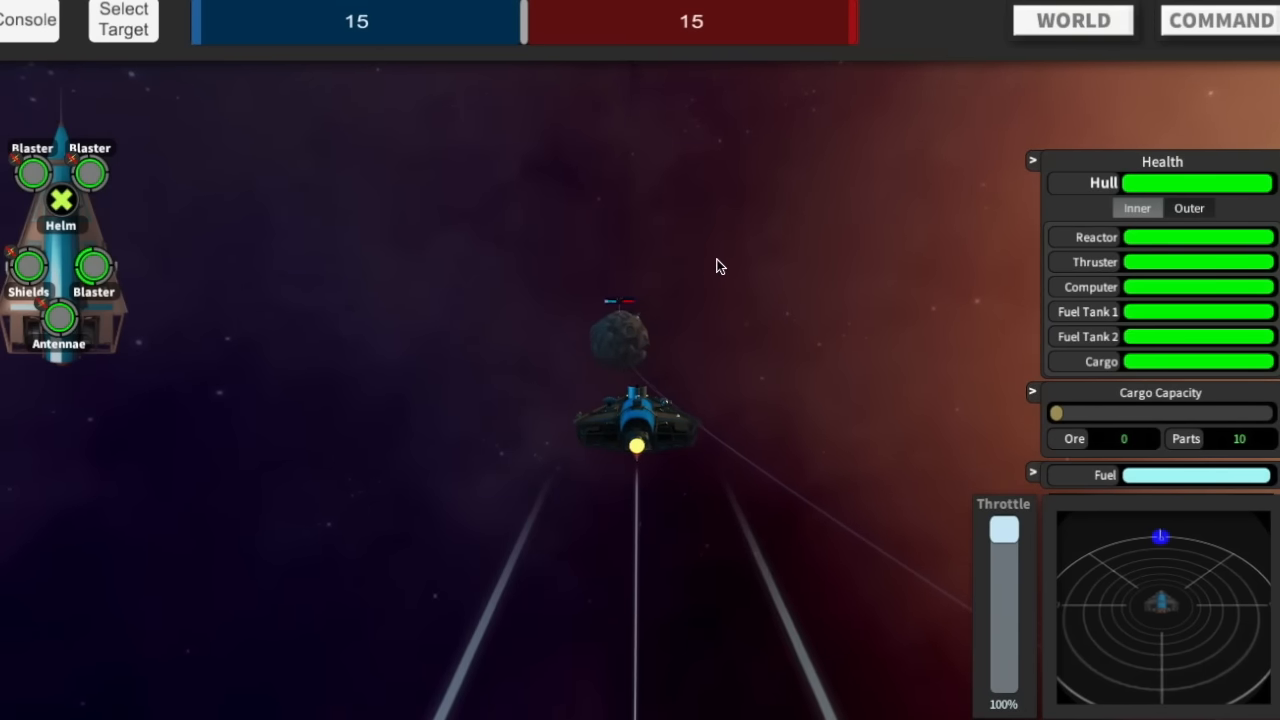
left_click(1072, 20)
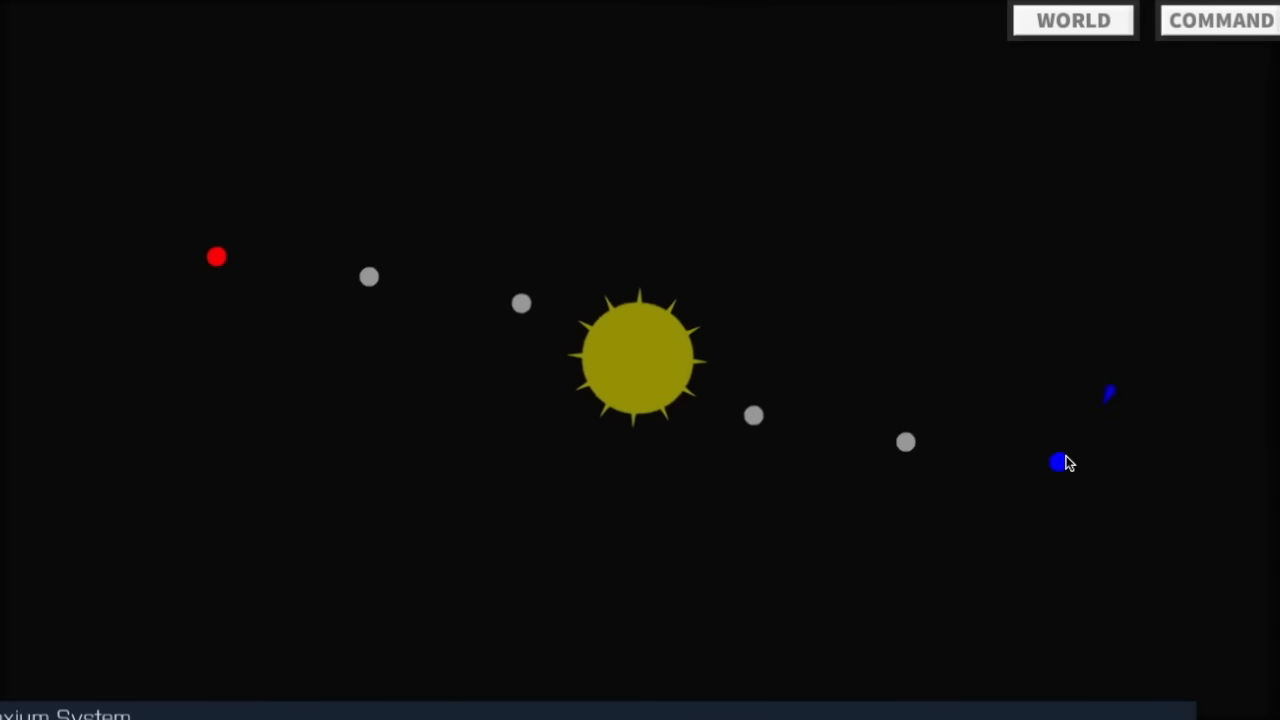
mouse_move(287, 247)
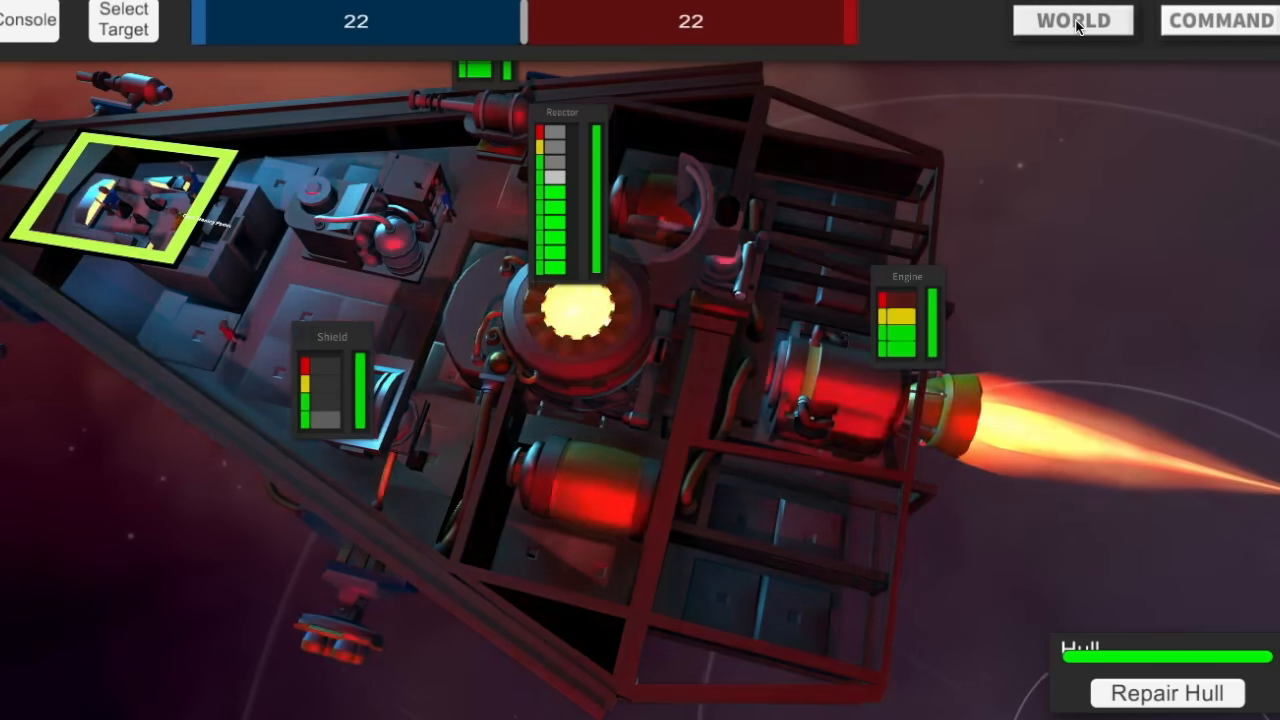
Repair the ship's engine from the COMMAND view.
left_click(1072, 20)
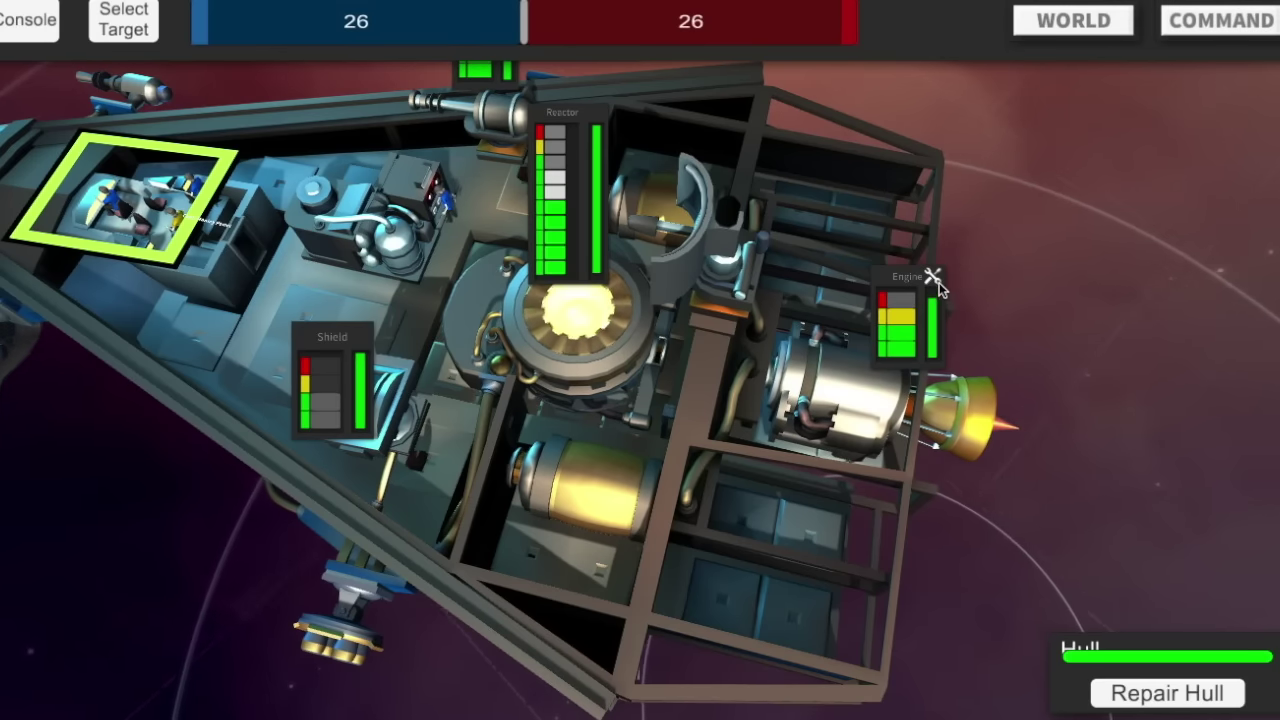
left_click(1071, 20)
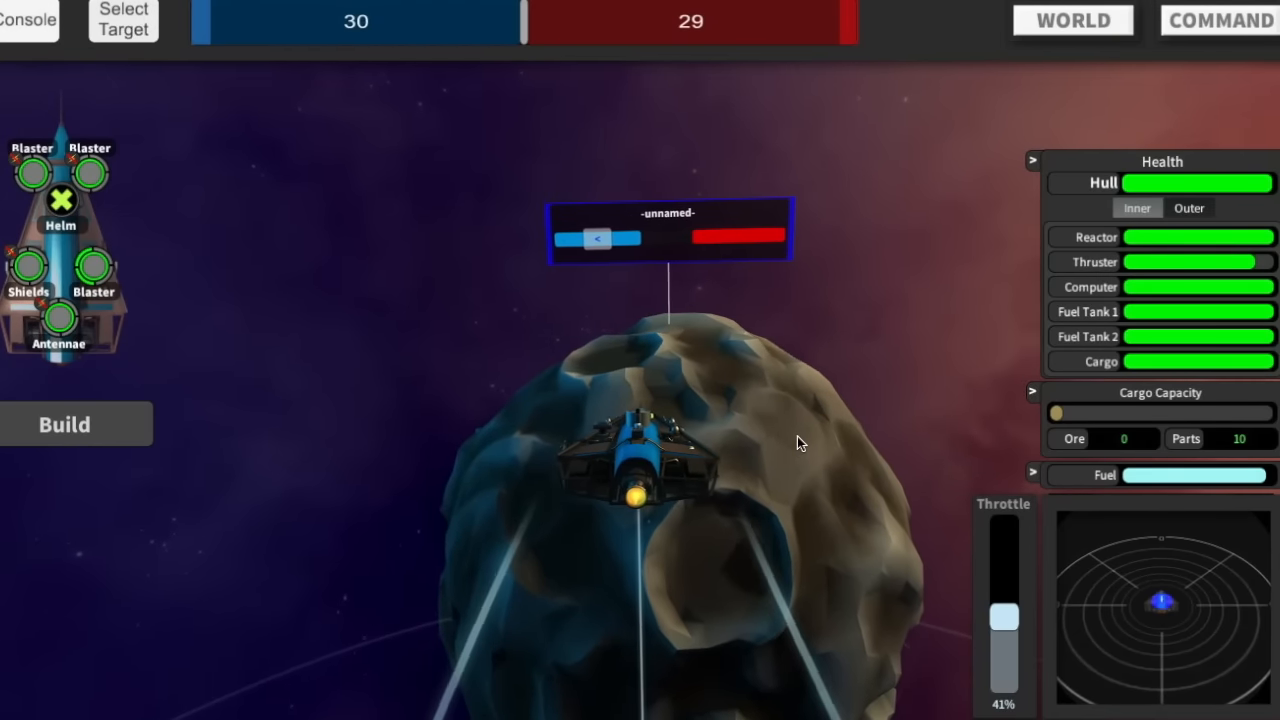
Build a dome on the unnamed planet.
left_click(64, 424)
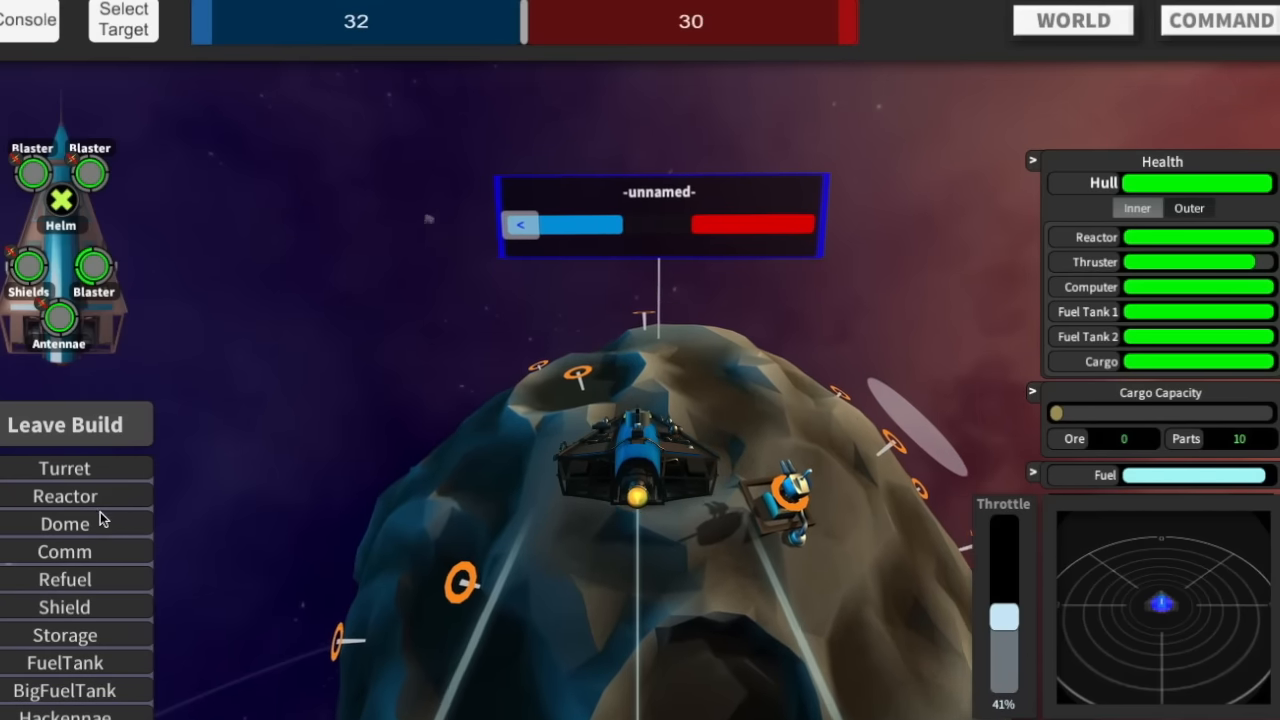
left_click(77, 424)
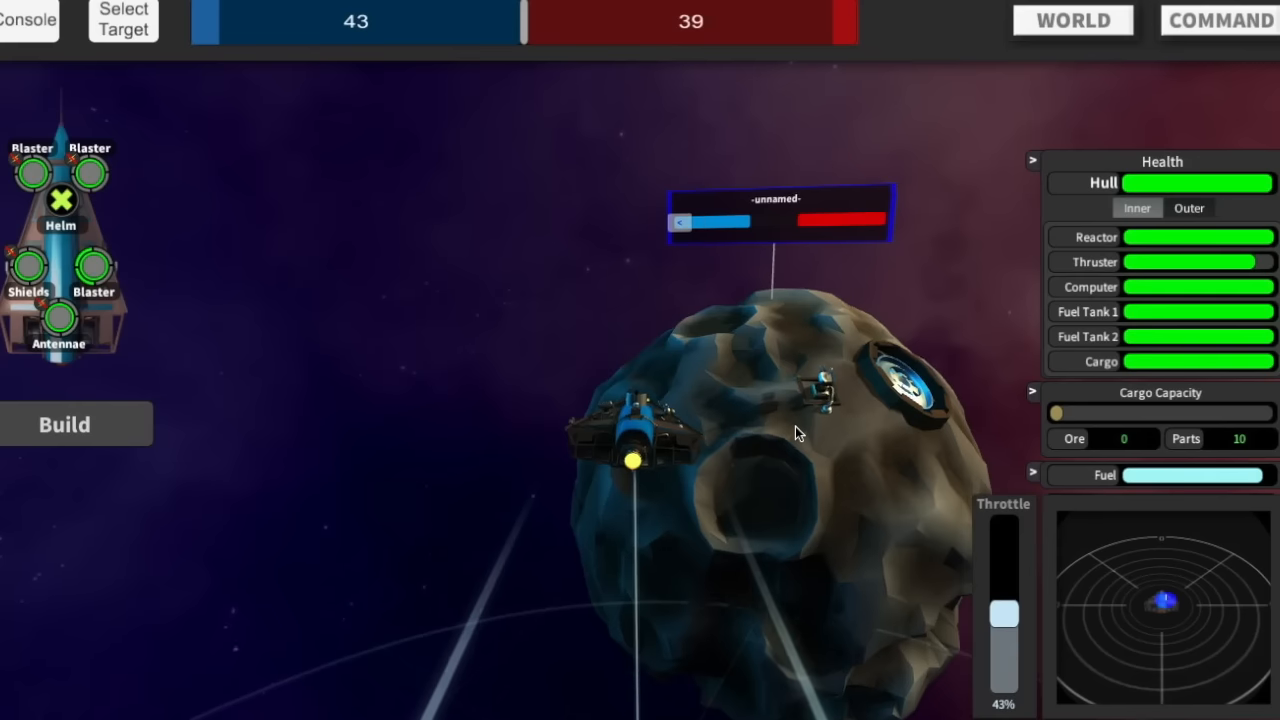
left_click(63, 423)
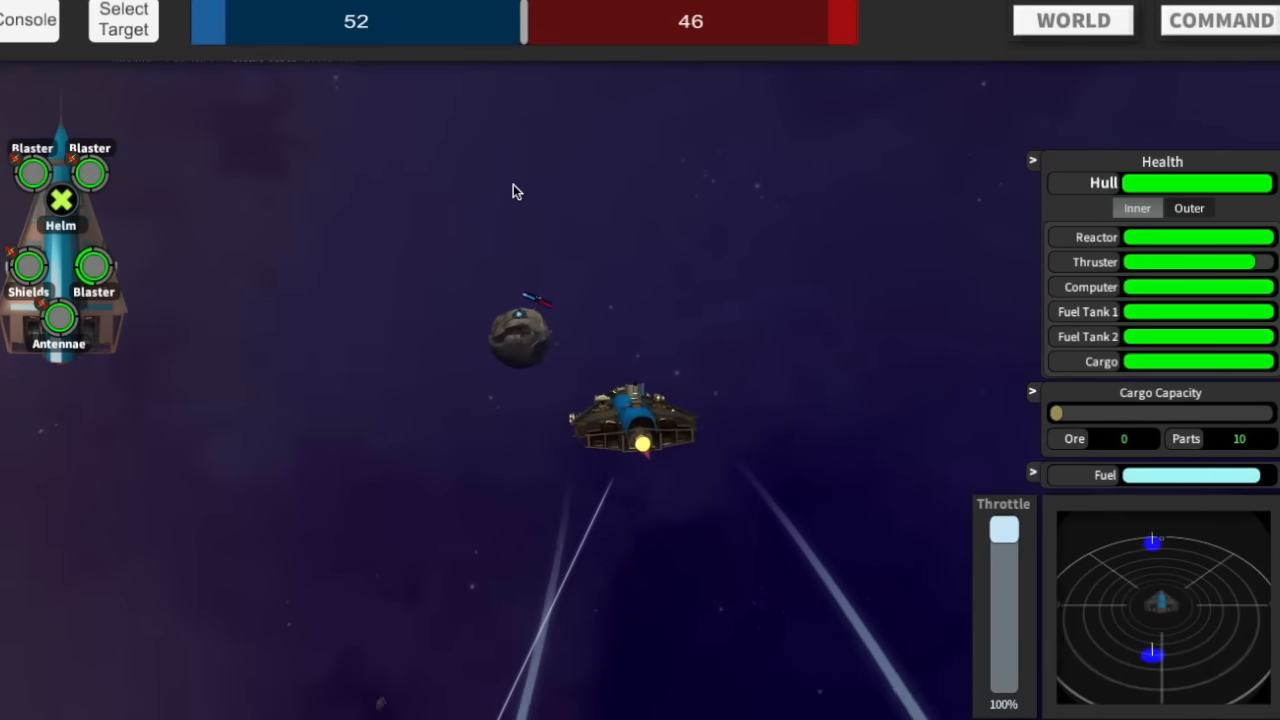
Check and close the solar map, then later show the mini map overlay.
left_click(1072, 20)
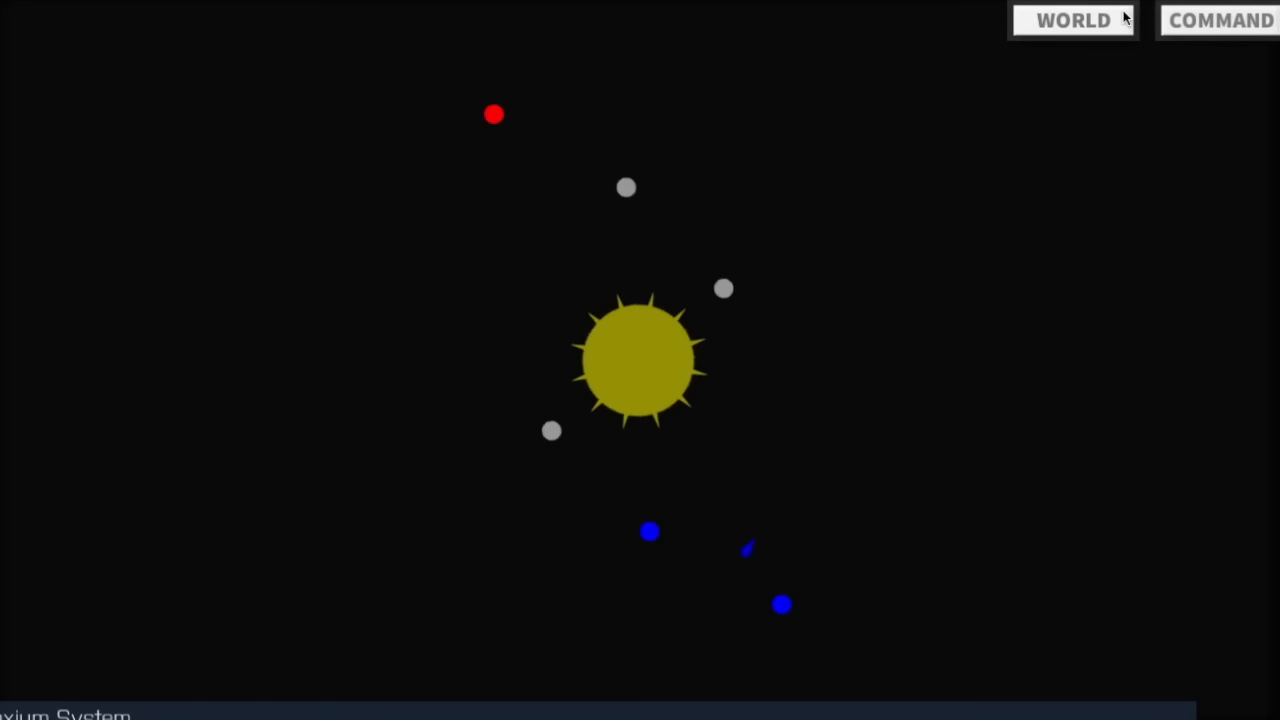
left_click(1220, 20)
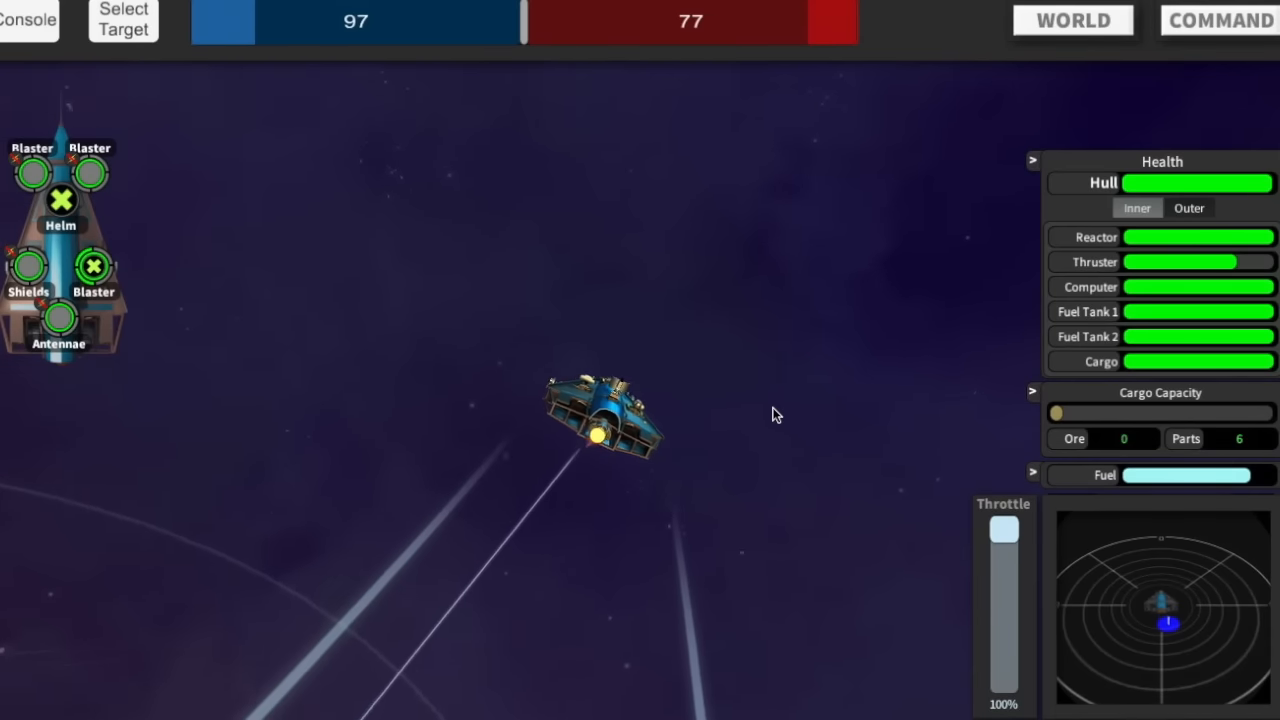
left_click(1072, 20)
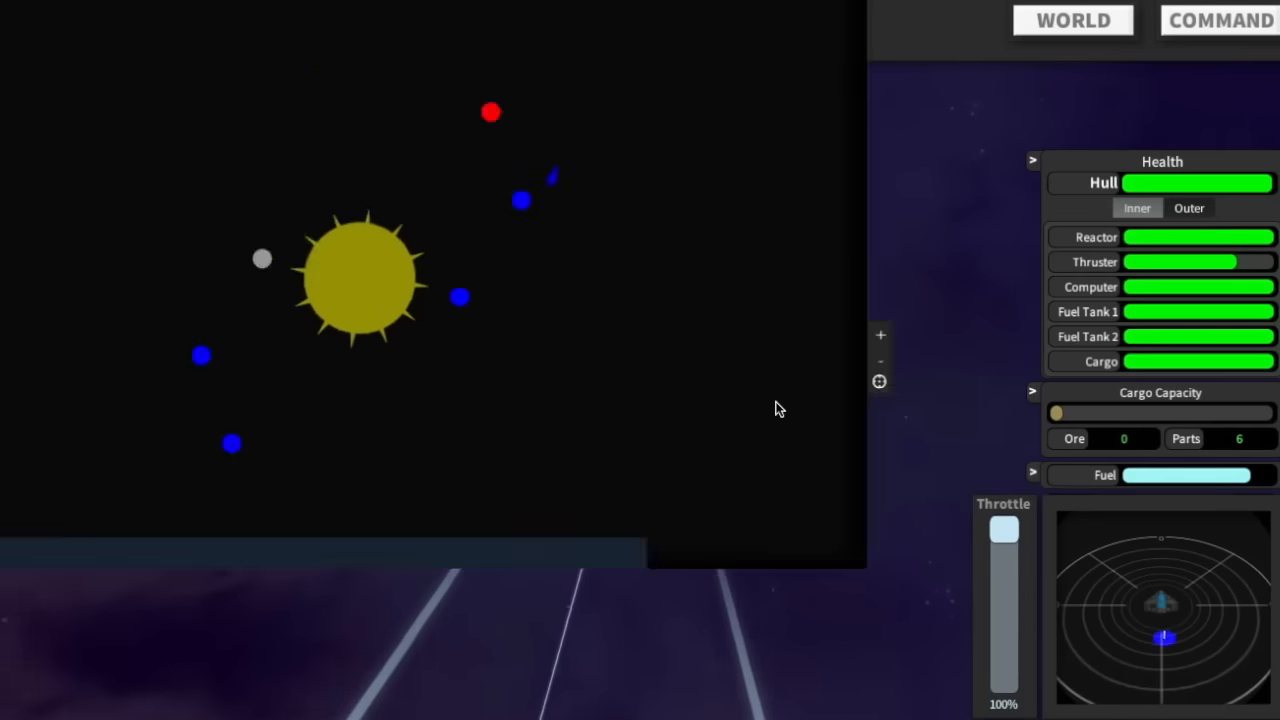